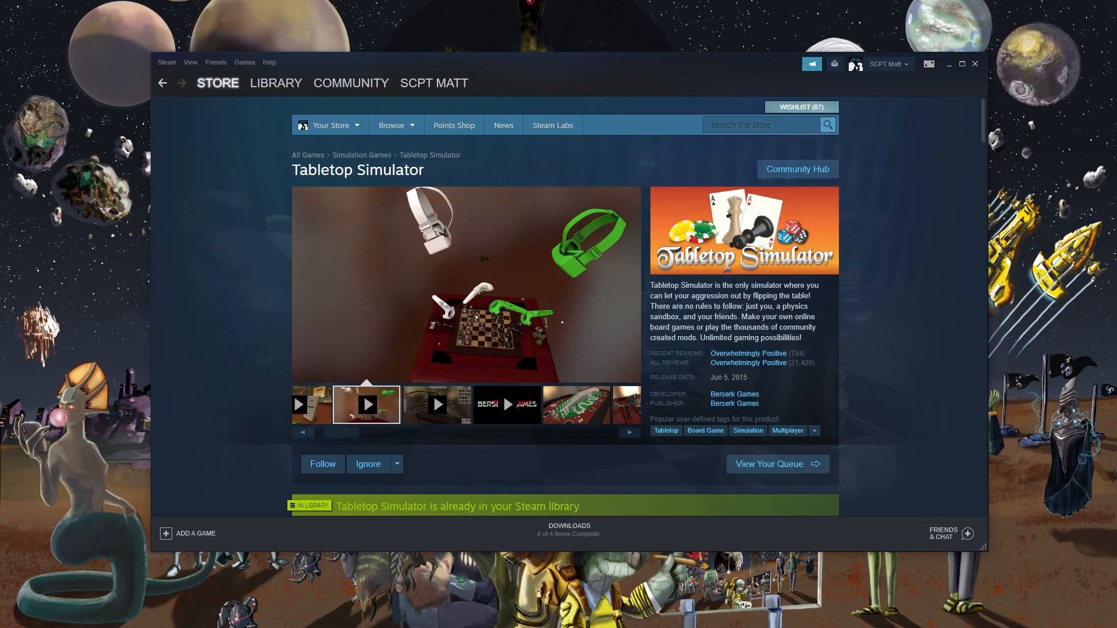
Reach the Twilight Imperium IV mod page via Tabletop Simulator's Workshop search for 'twilight imperium'
scroll(down, 3)
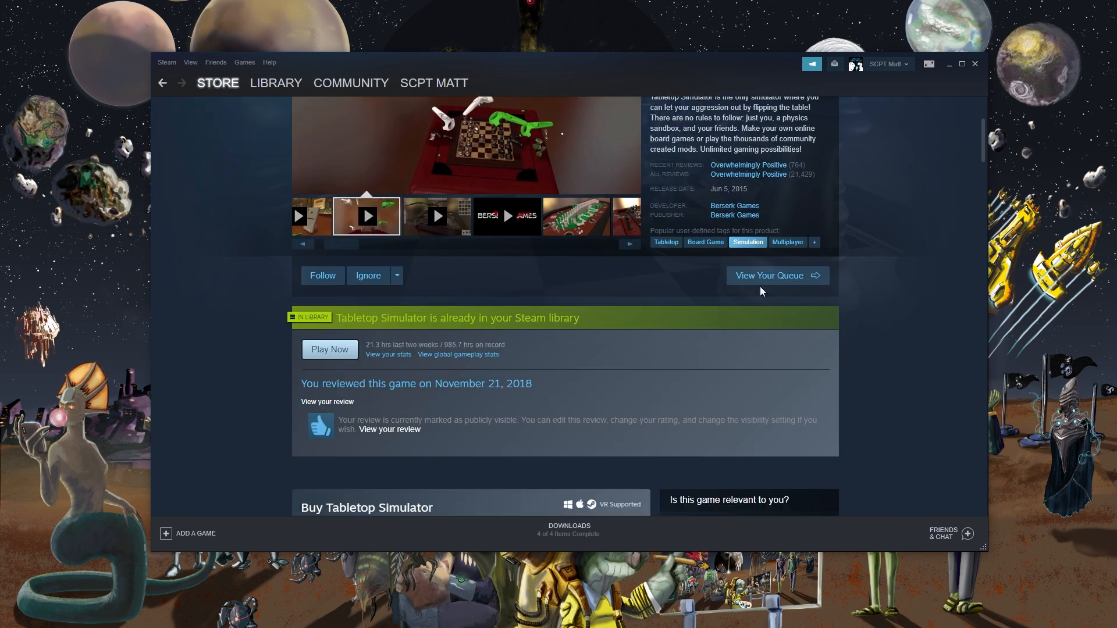
scroll(down, 3)
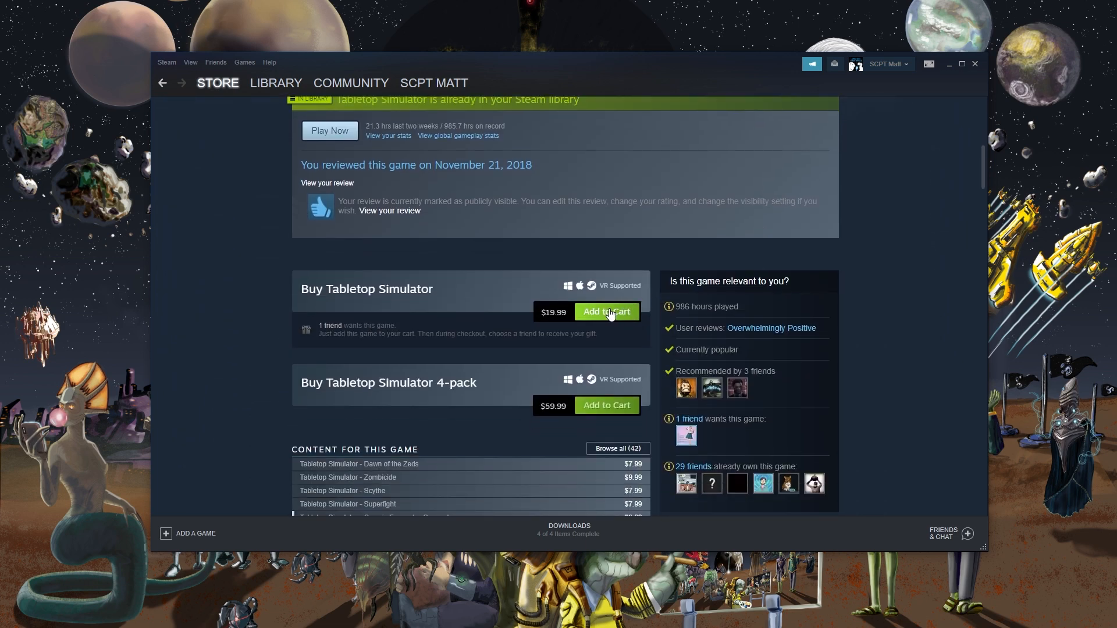
click(276, 83)
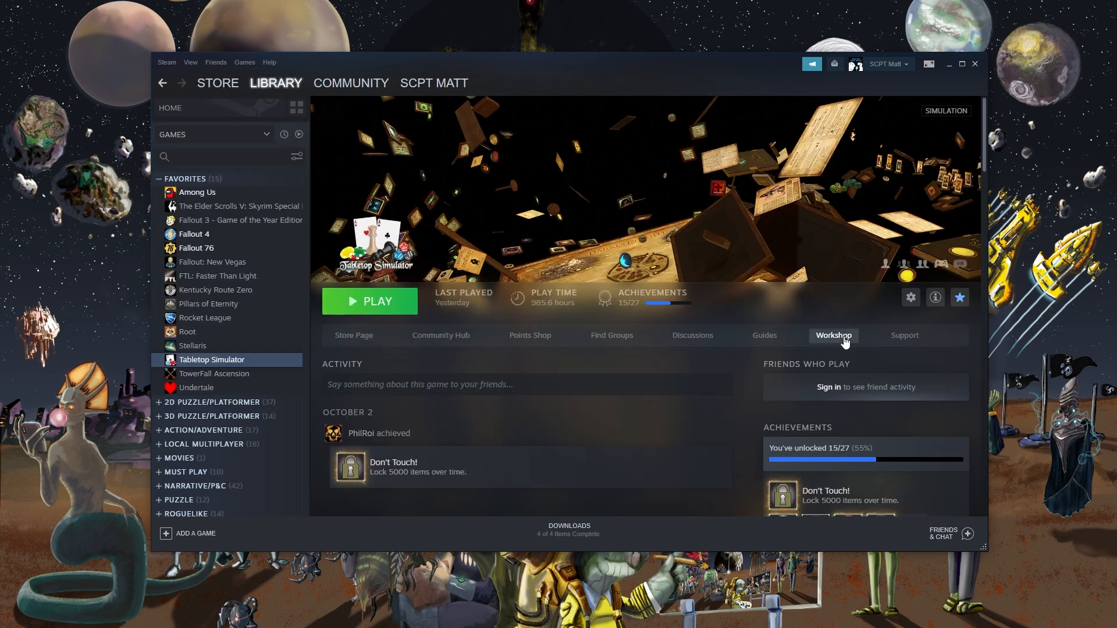
click(833, 335)
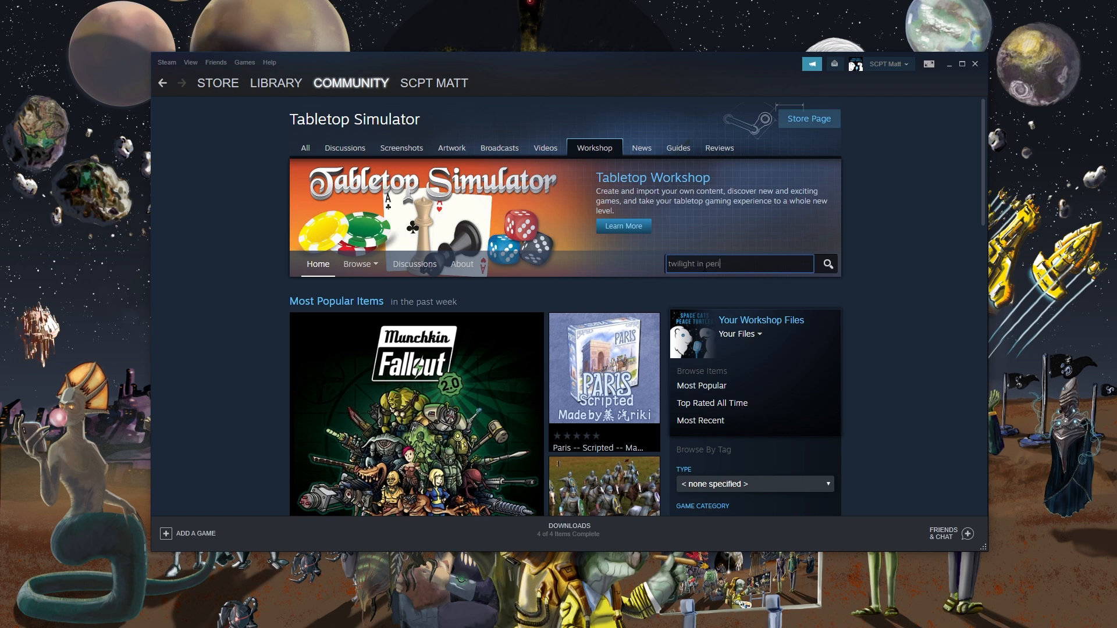
click(826, 264)
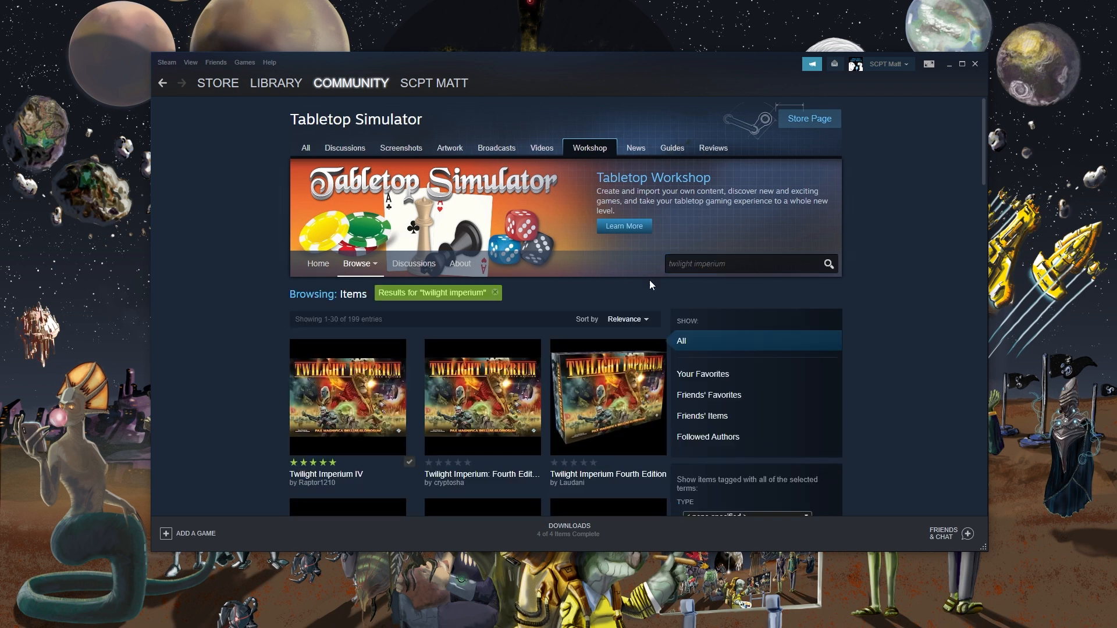
click(347, 397)
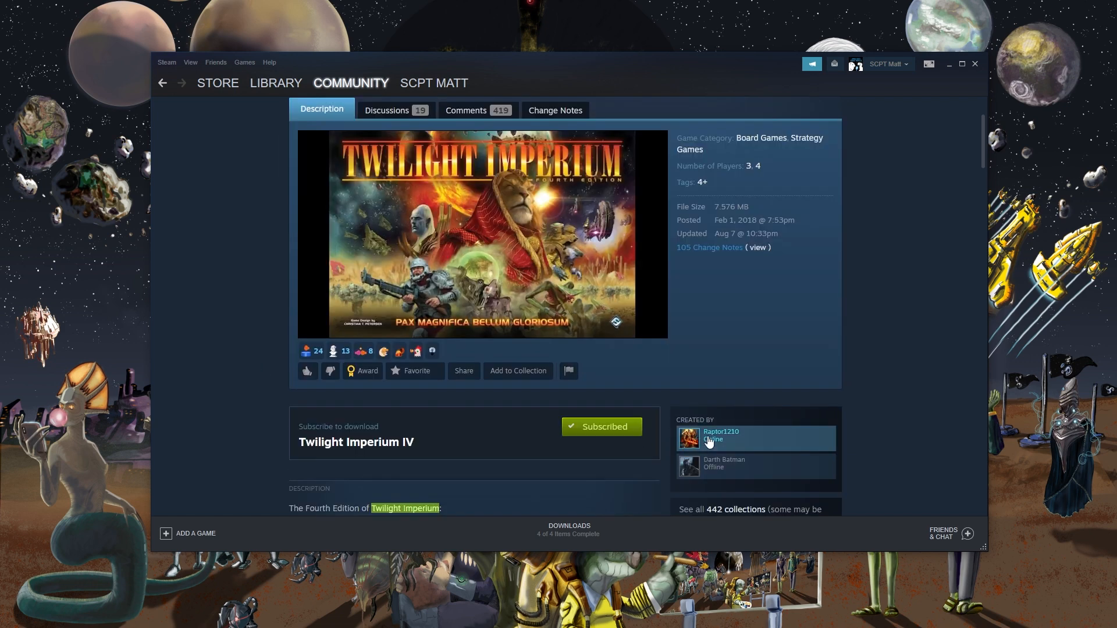
mouse_move(734, 439)
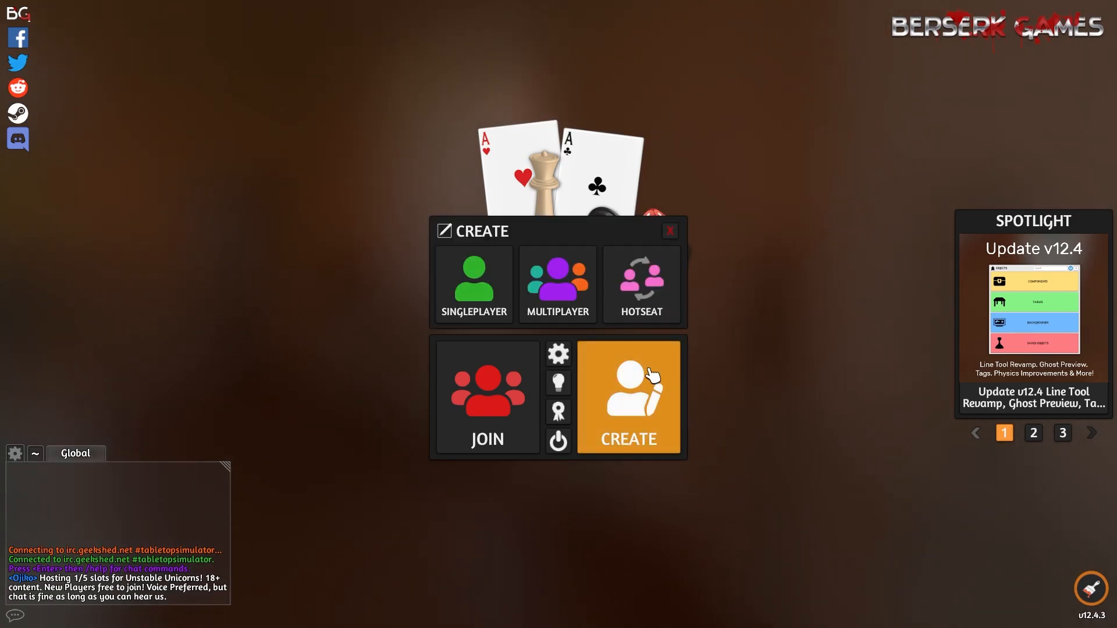
Host a multiplayer server and enter the empty table
click(628, 396)
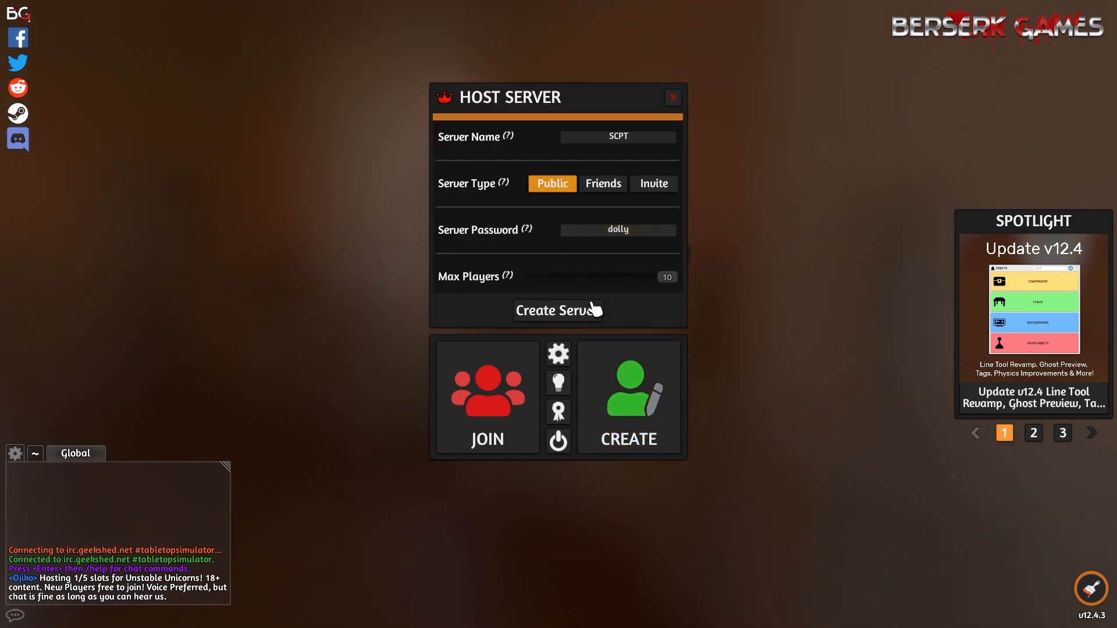
click(557, 309)
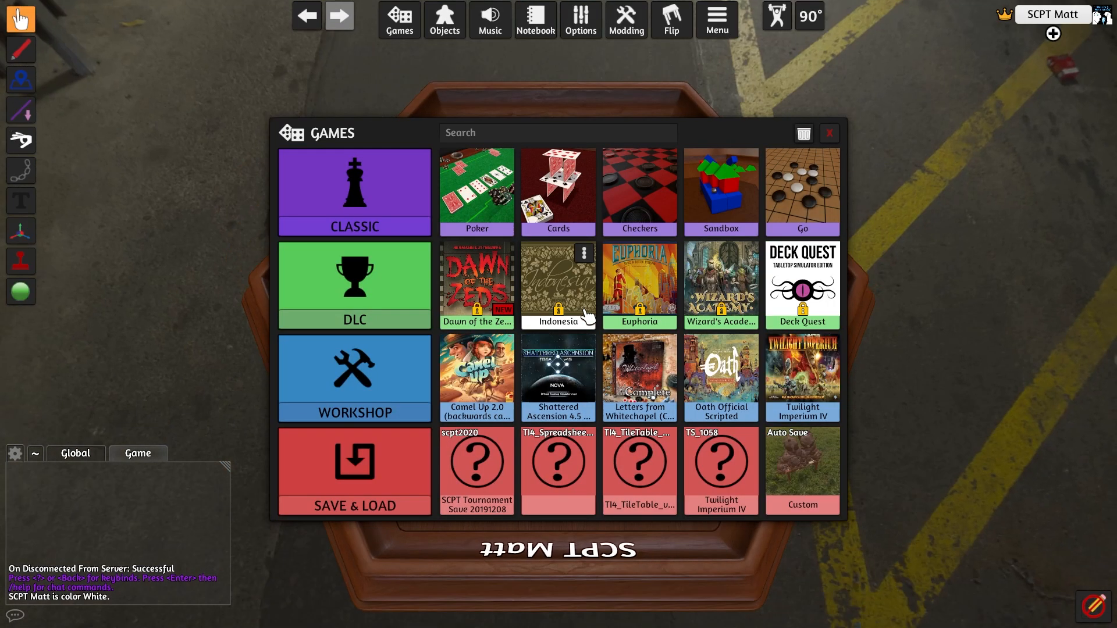
mouse_move(801, 376)
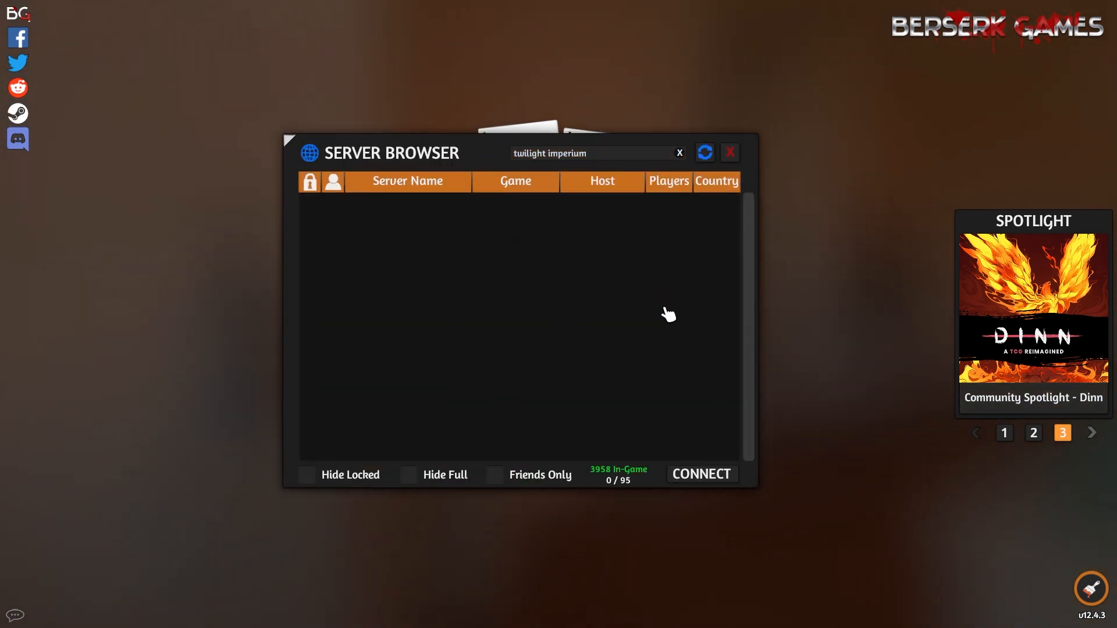
Refresh the server browser results for 'twilight imperium' and pick a TI4 table
click(703, 153)
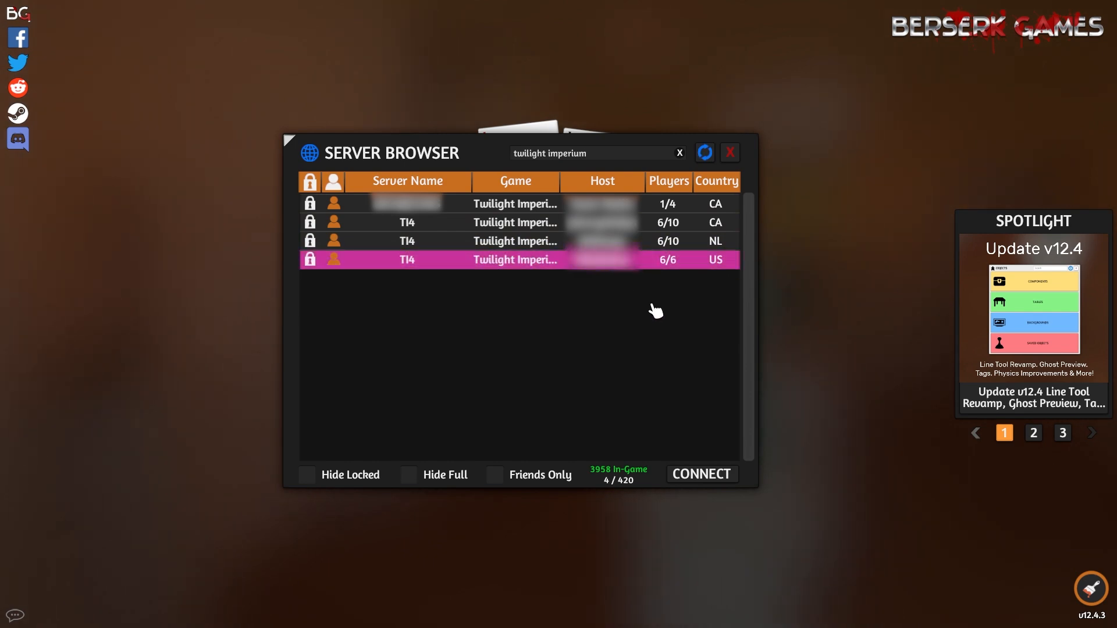
click(701, 473)
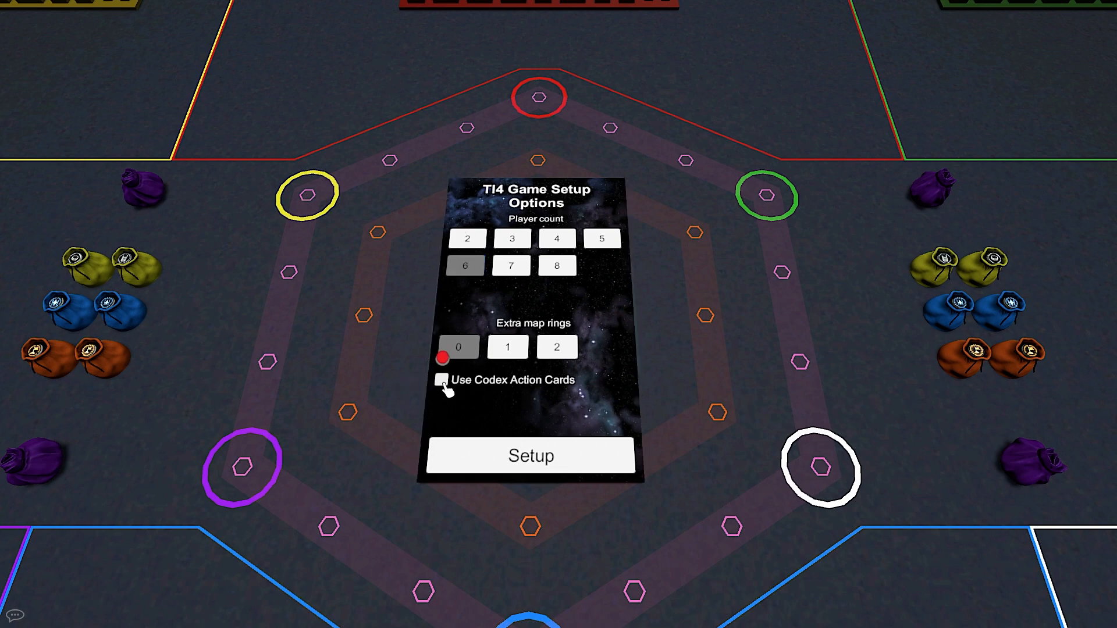
Enable Use Codex Action Cards in the TI4 Game Setup Options
click(531, 455)
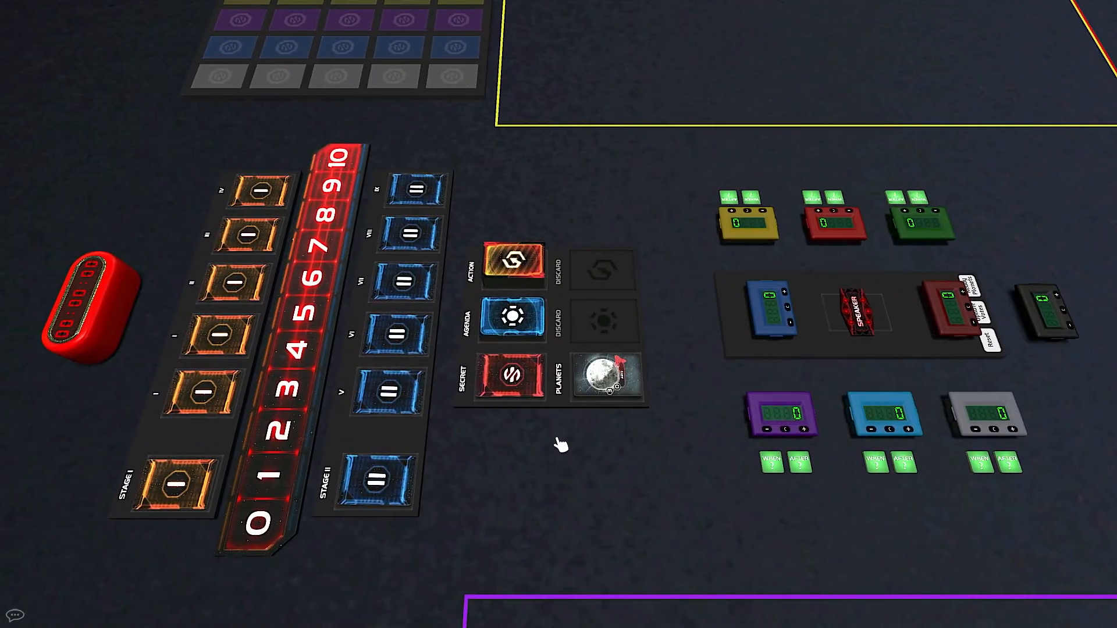
mouse_move(597, 315)
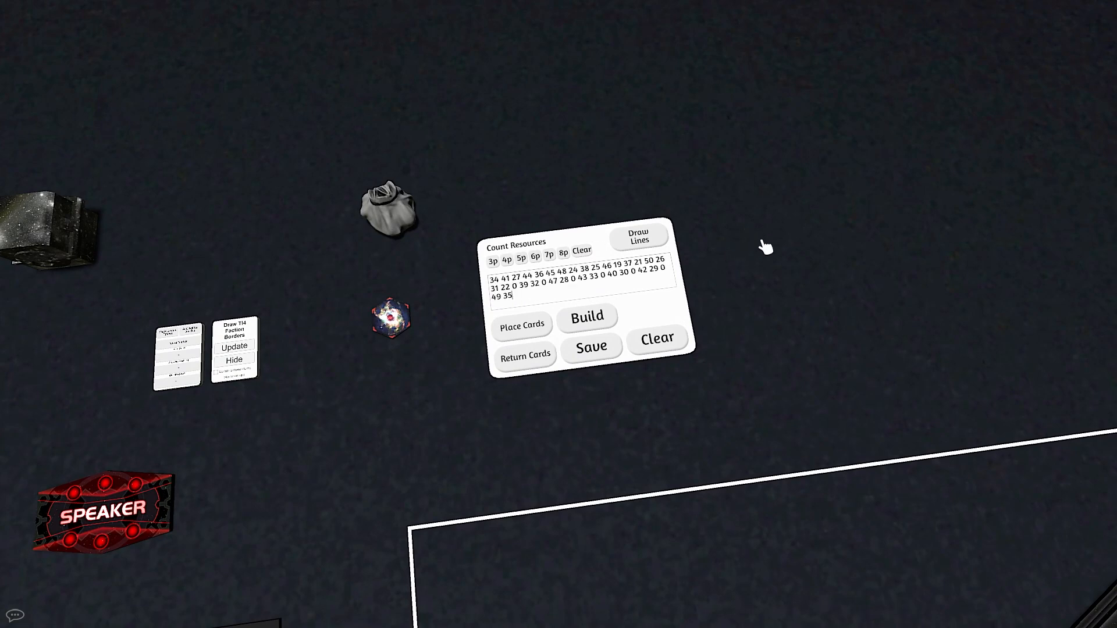
Build the hex galaxy map from the entered tile number string
click(586, 316)
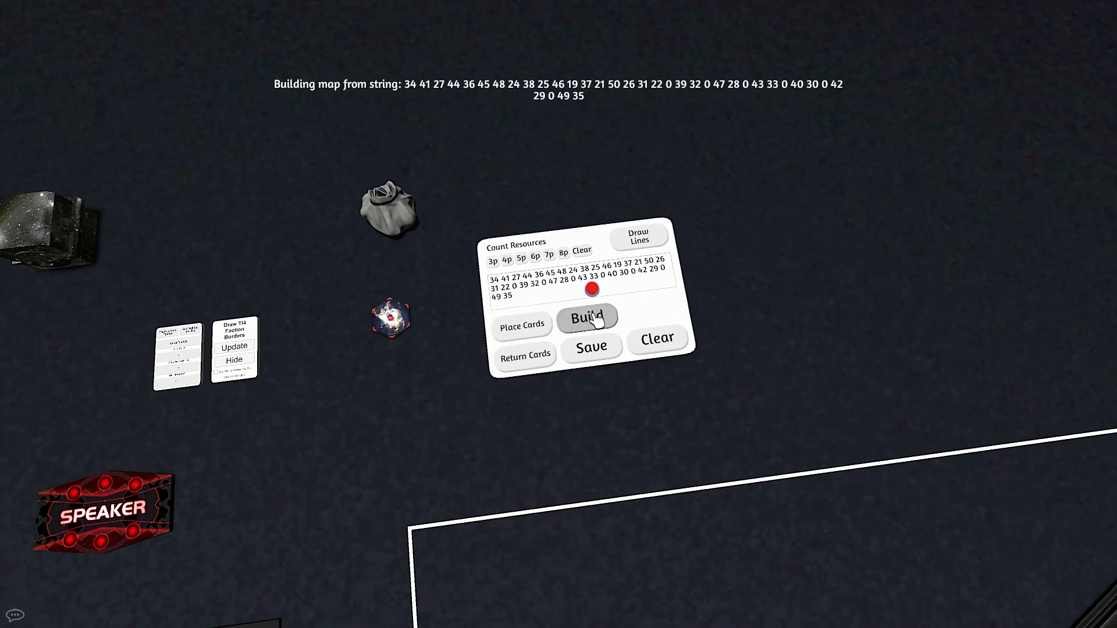
click(586, 316)
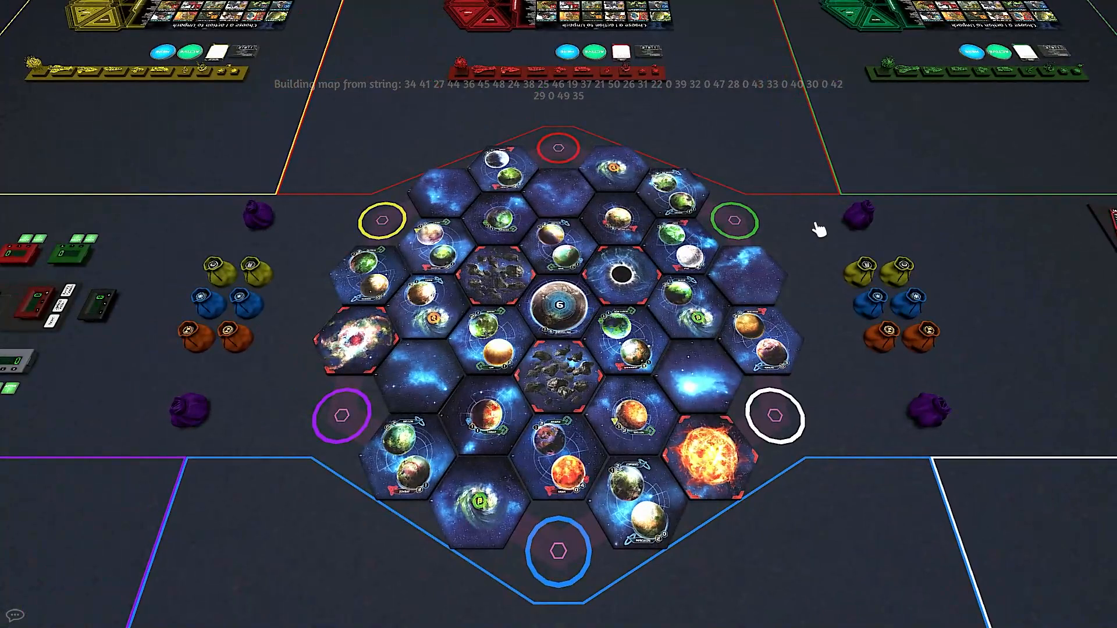
mouse_move(1048, 256)
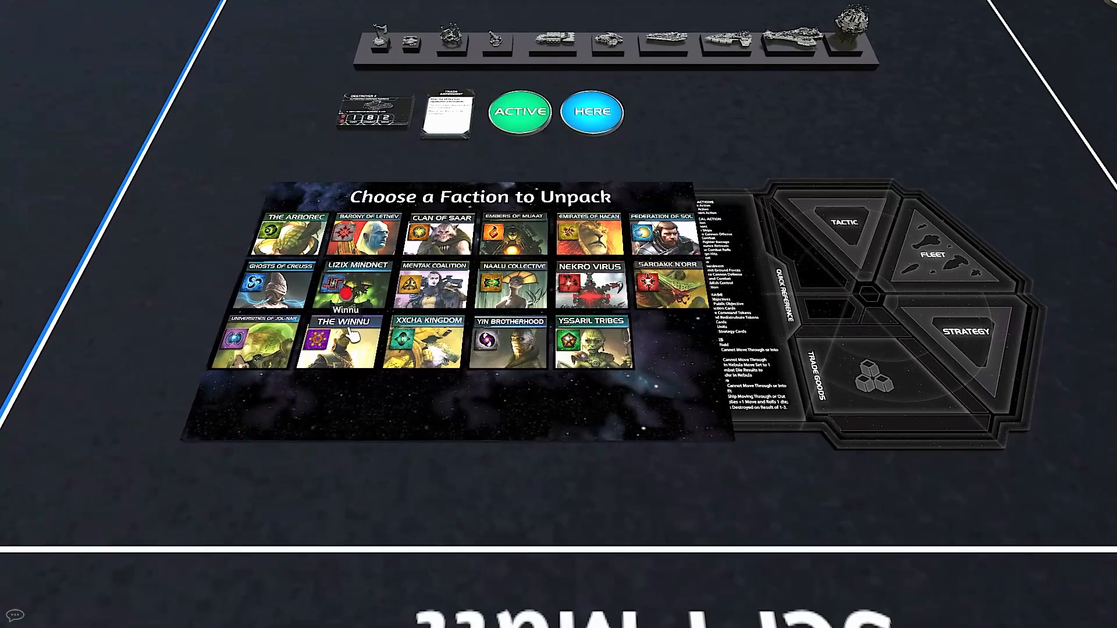
Review The Winnu's abilities and extra info, then unpack the faction onto the table
click(343, 344)
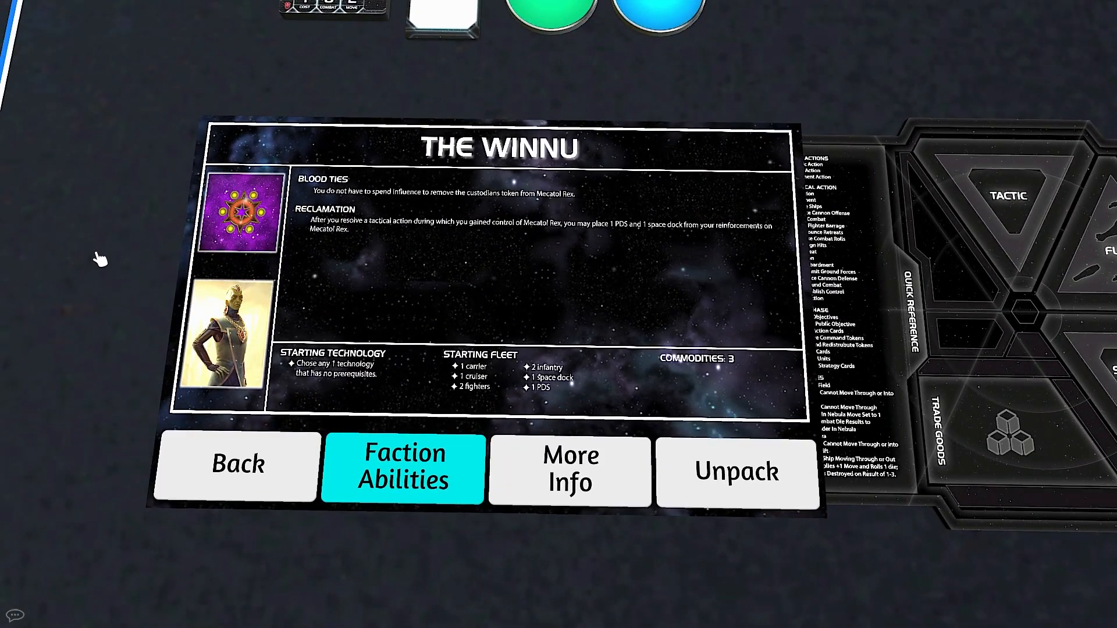
click(570, 471)
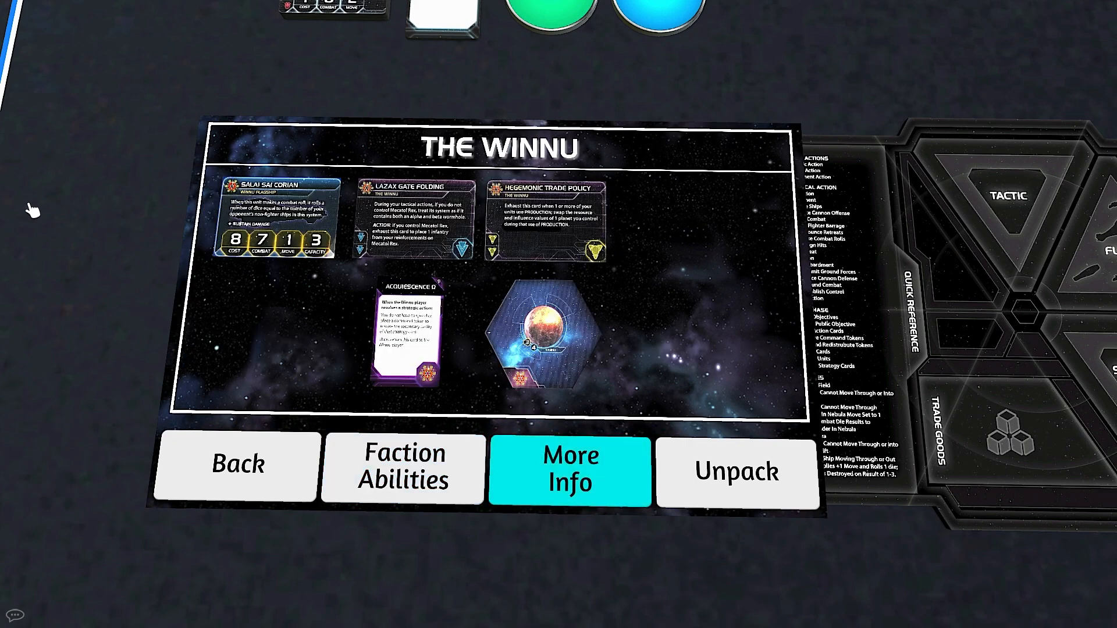
click(237, 467)
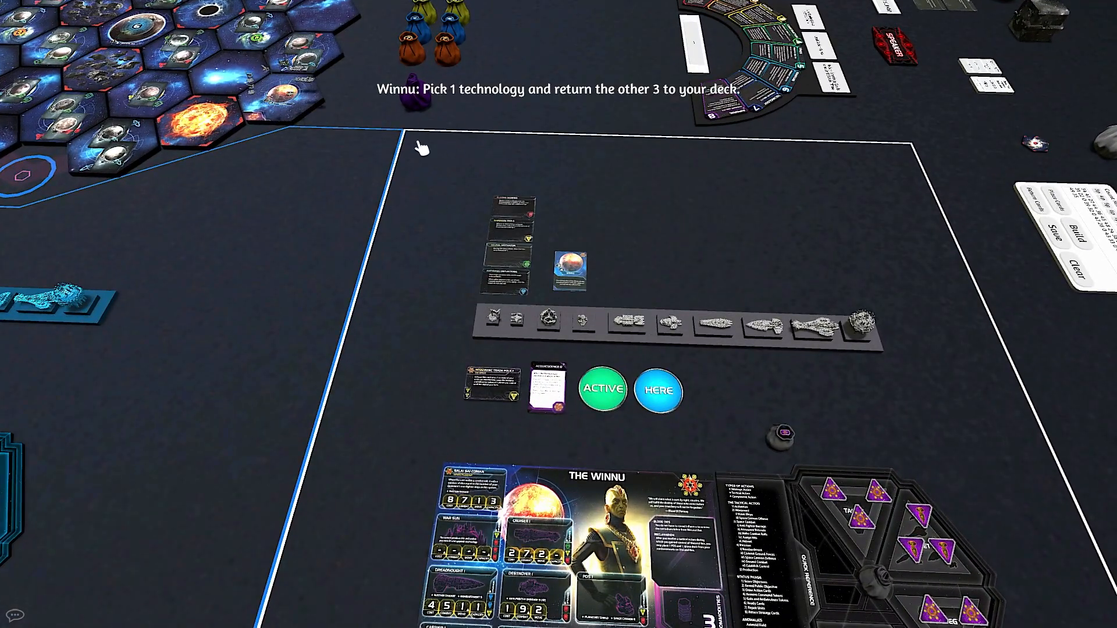
mouse_move(714, 118)
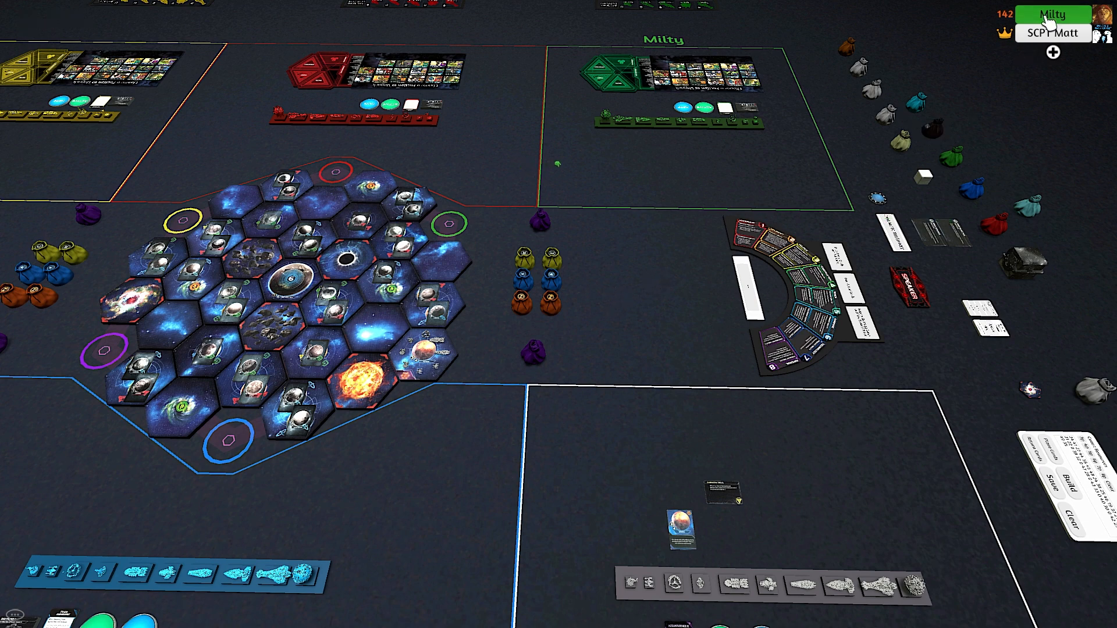
click(1052, 14)
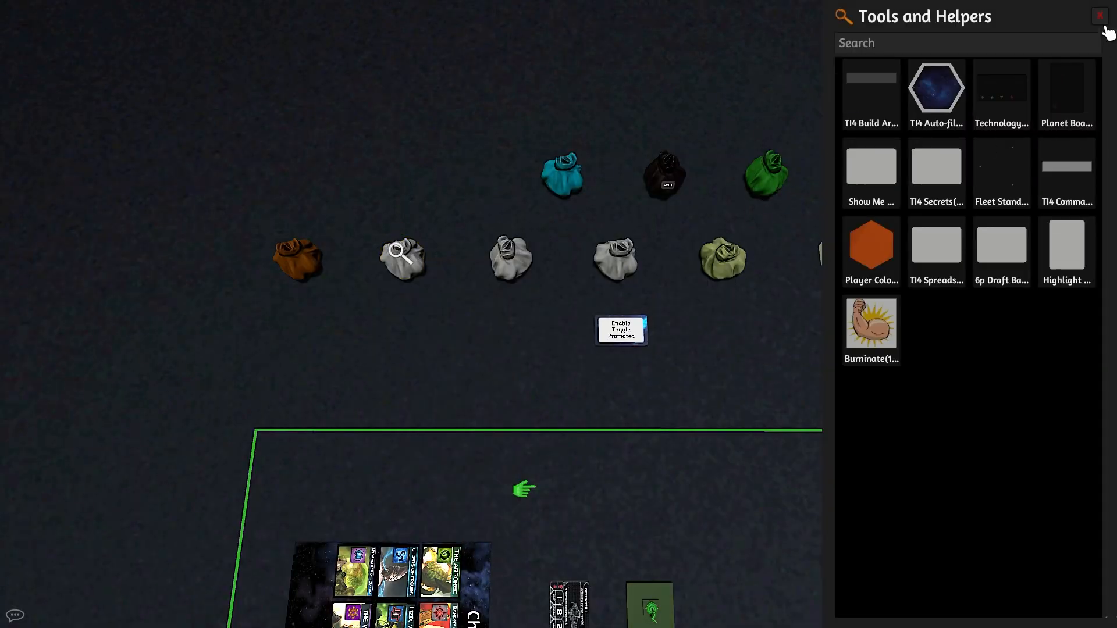
click(1100, 15)
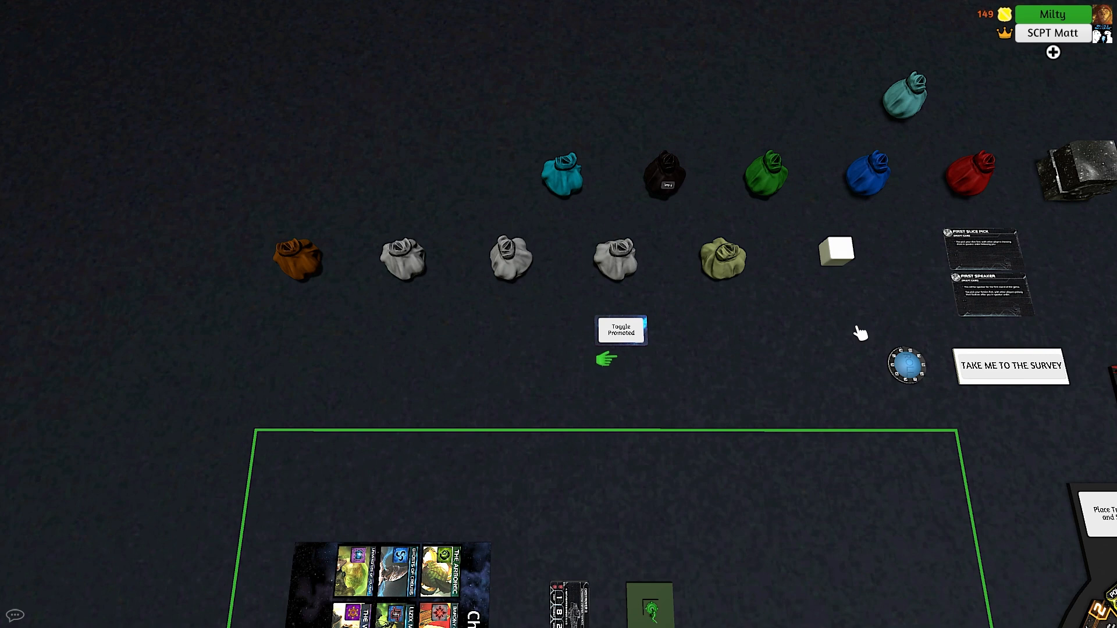
click(620, 330)
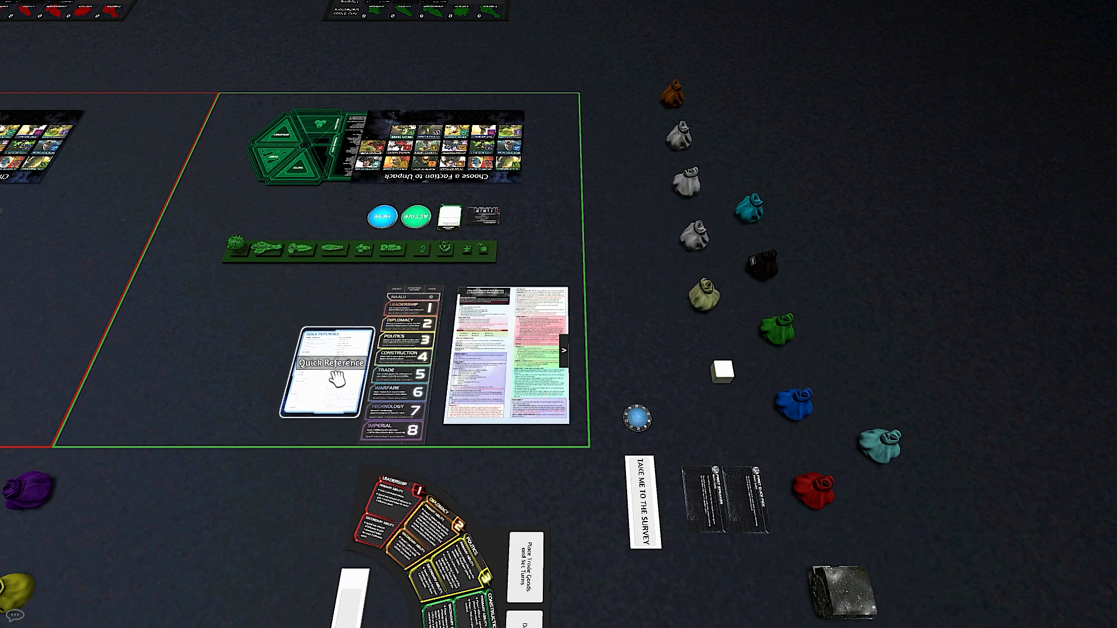
mouse_move(674, 142)
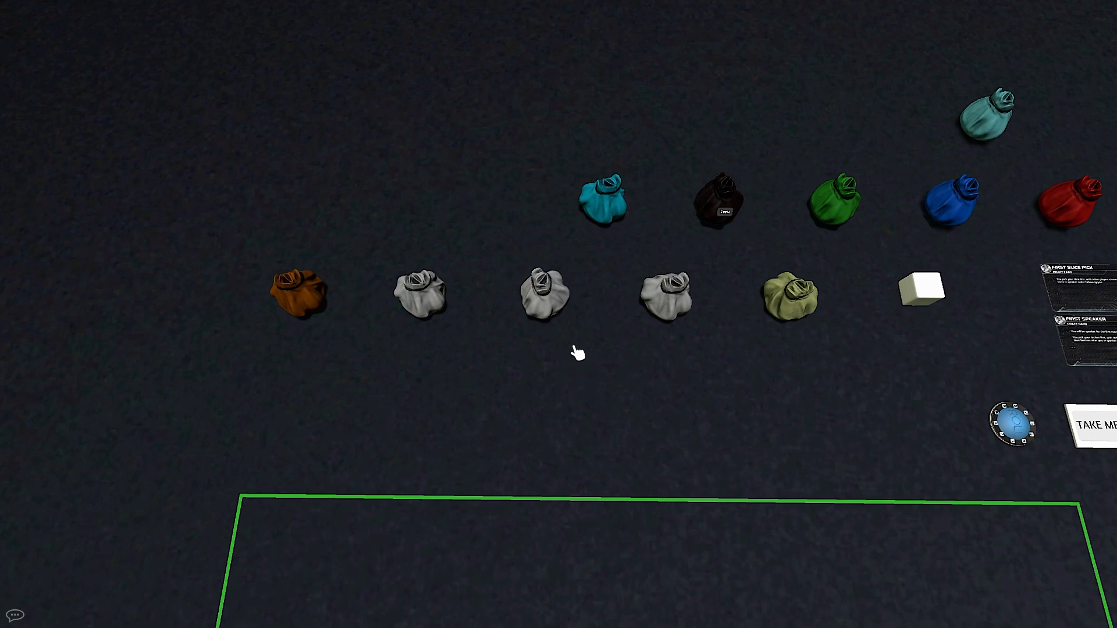
right_click(545, 296)
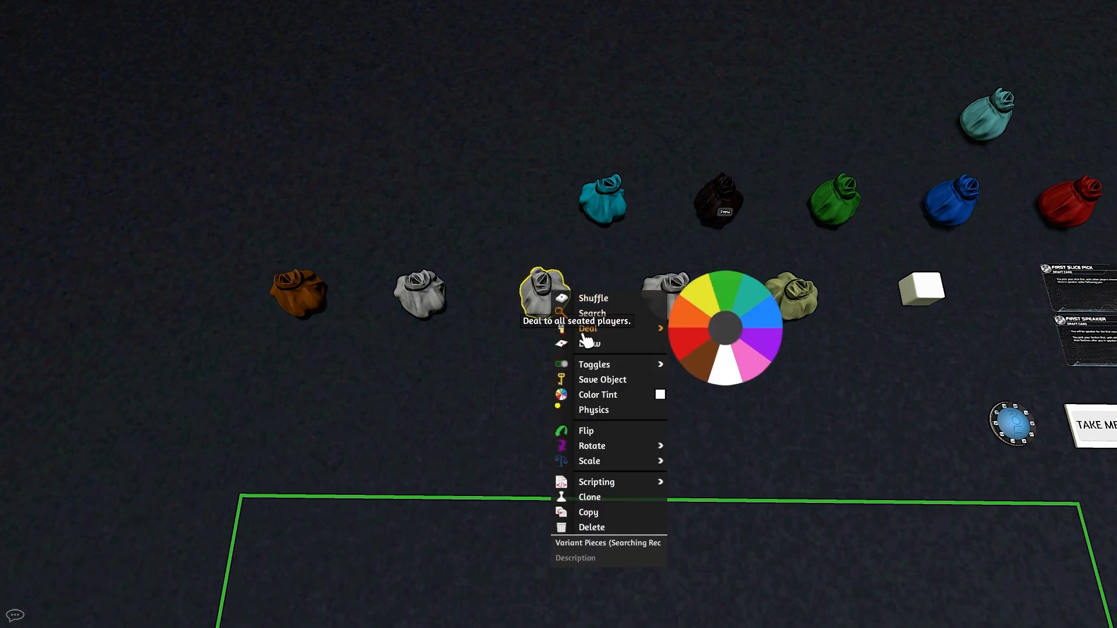
click(591, 313)
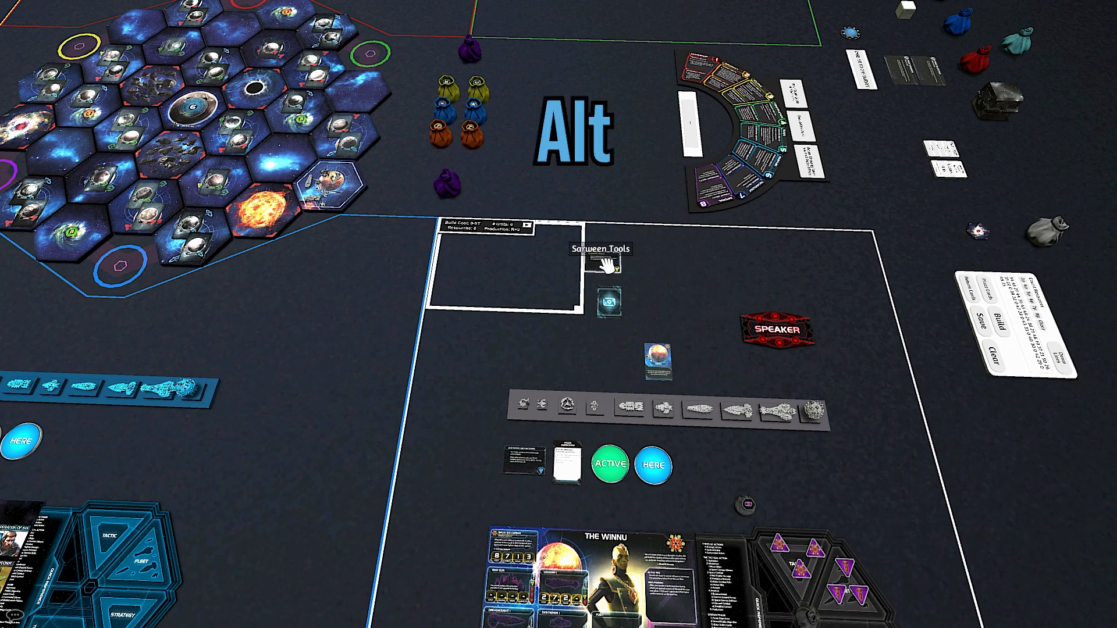
mouse_move(677, 336)
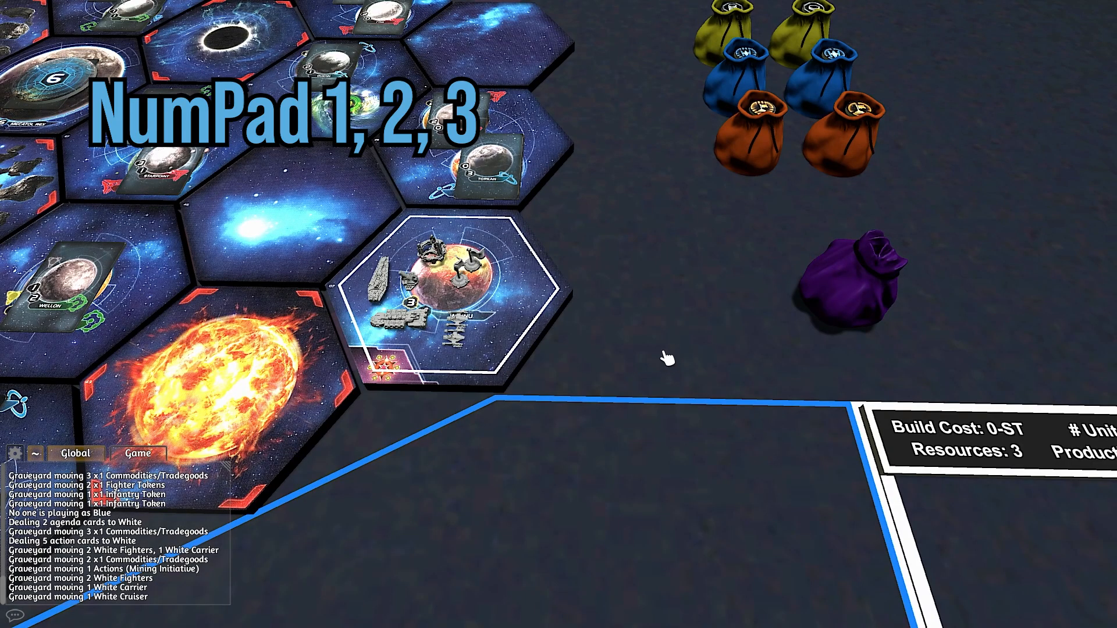
mouse_move(446, 299)
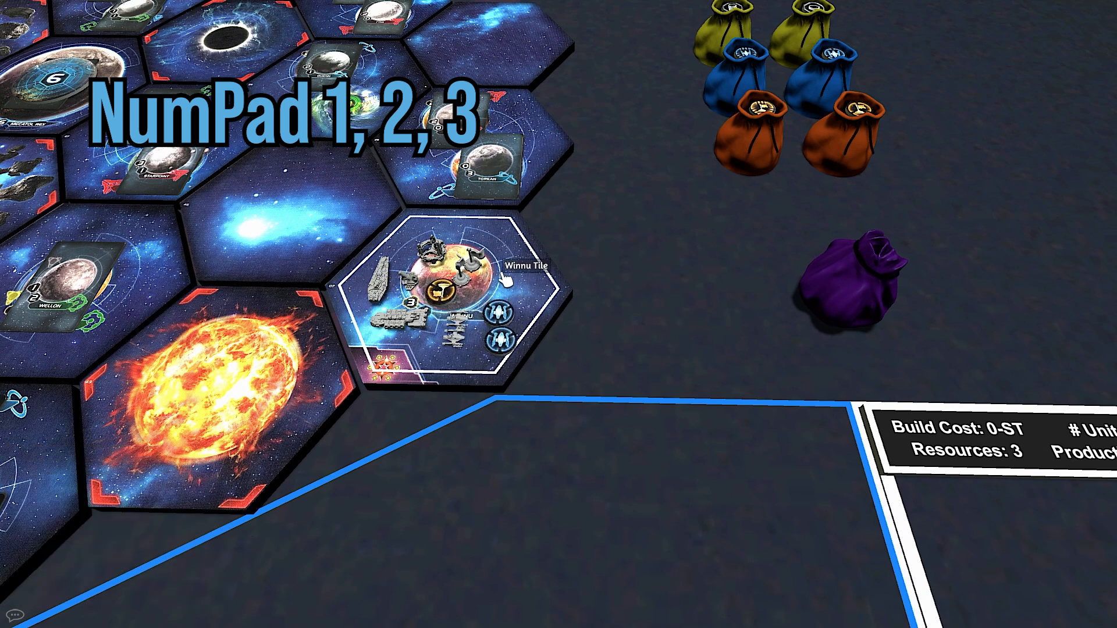
mouse_move(442, 286)
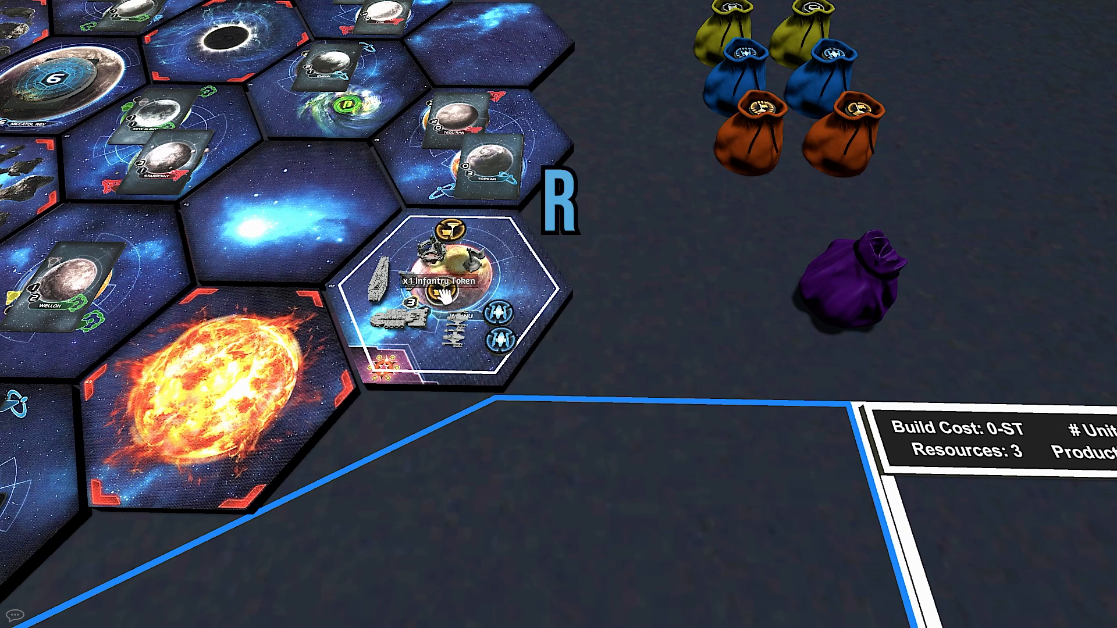
mouse_move(698, 315)
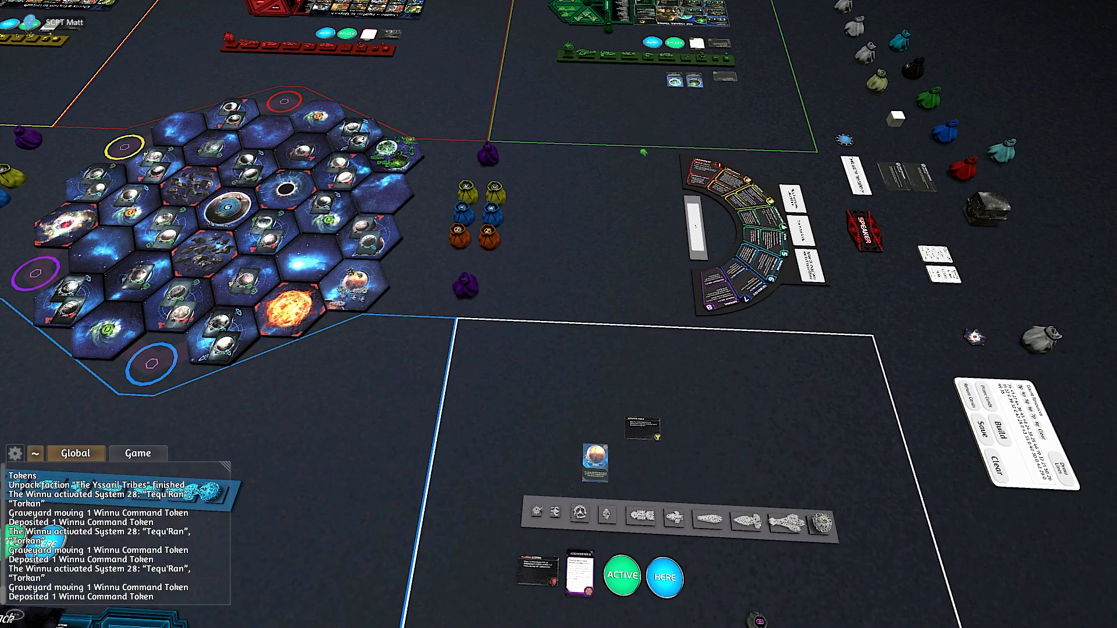
Begin a chat command '!green let' addressed to the green player
right_click(762, 427)
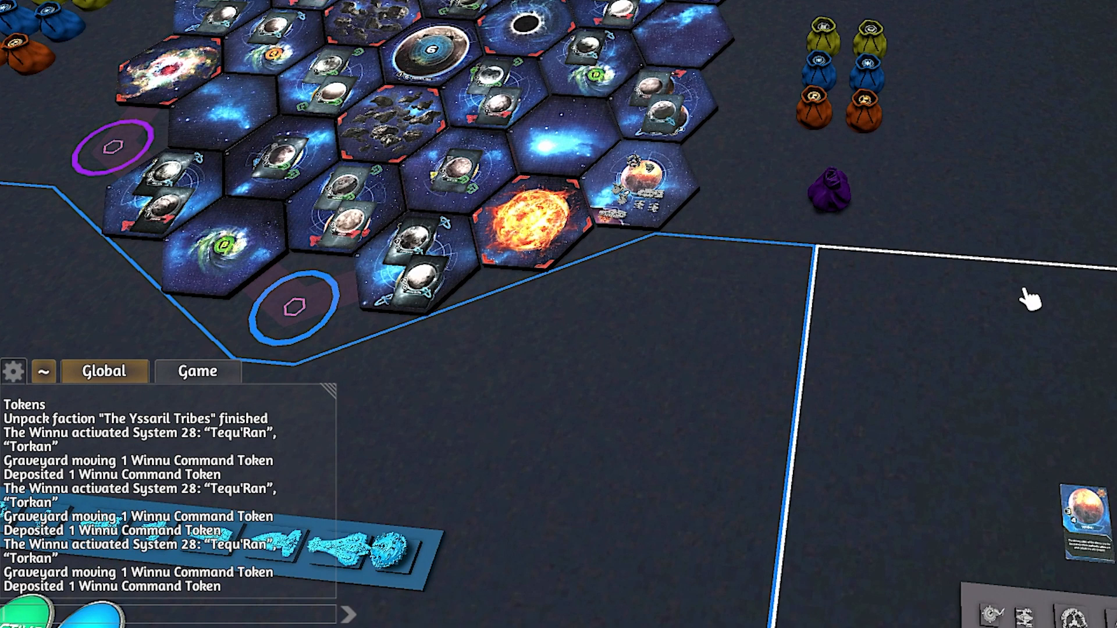
text(!green let)
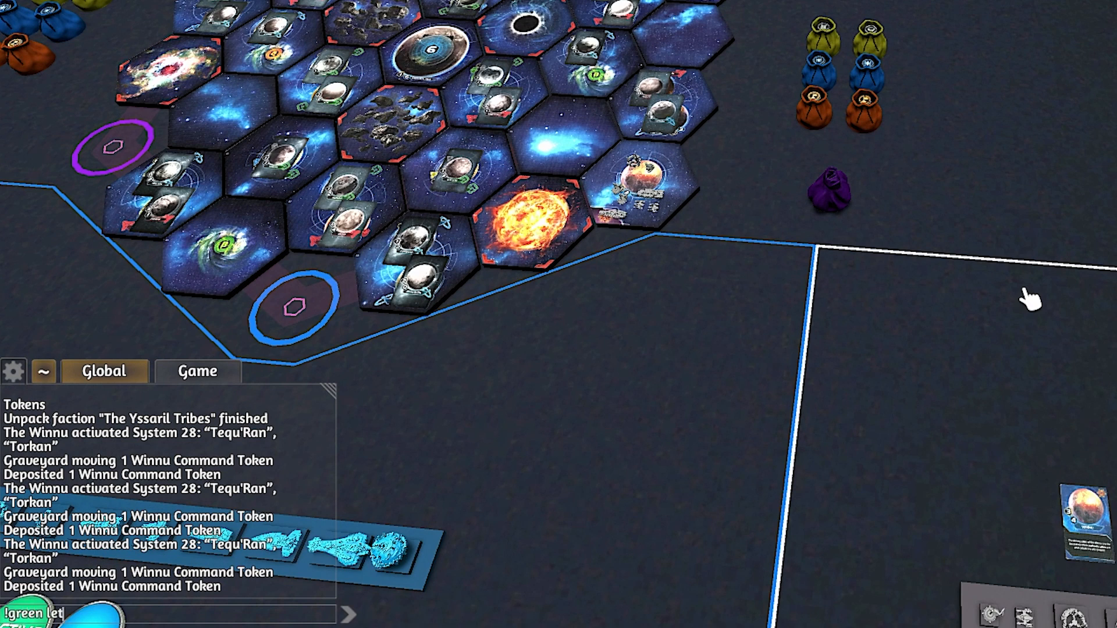